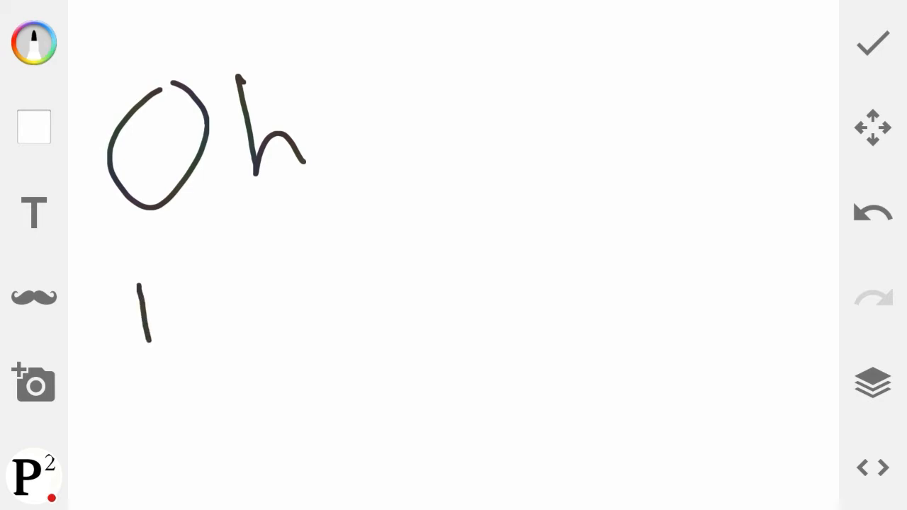
# Handwrite 'naiiiii' under 'Oh' and a dotted 'u' at the top right.
pyautogui.moveTo(146, 291); pyautogui.dragTo(269, 319)
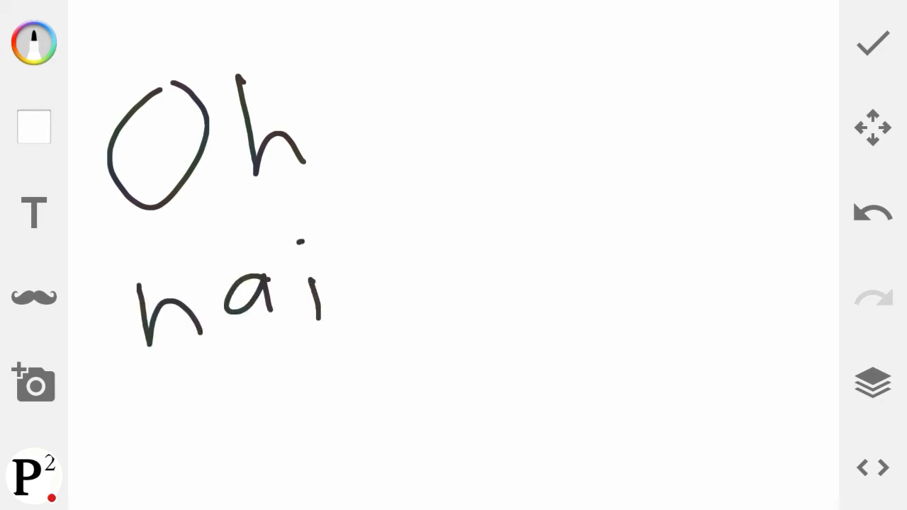
pyautogui.moveTo(368, 269); pyautogui.dragTo(376, 319)
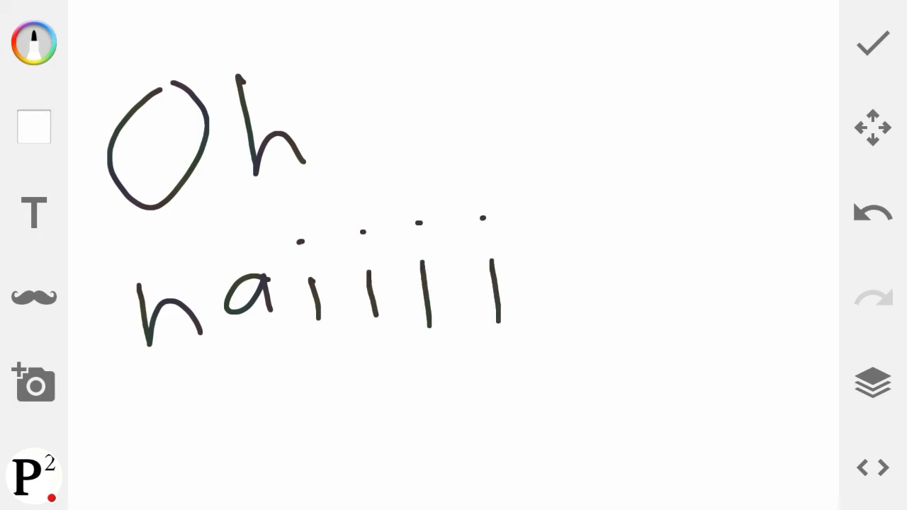
pyautogui.moveTo(564, 252); pyautogui.dragTo(577, 319)
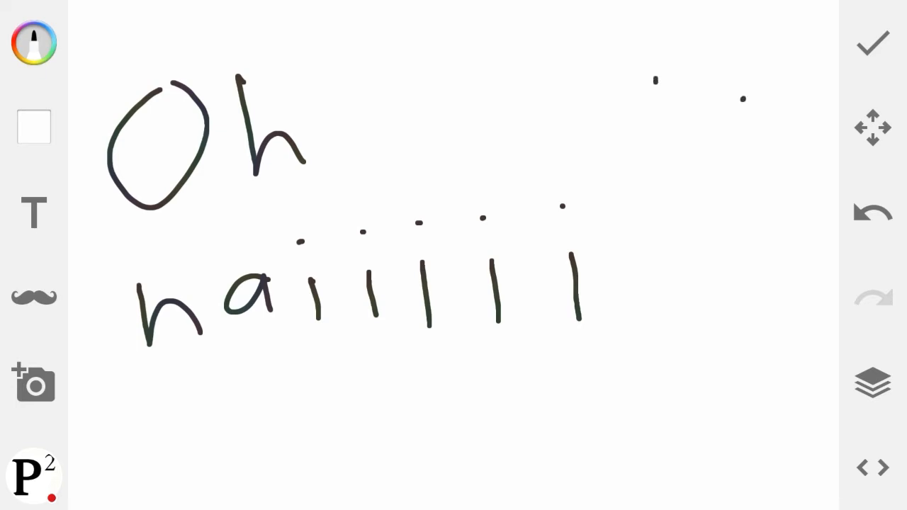
pyautogui.moveTo(645, 106); pyautogui.dragTo(691, 174)
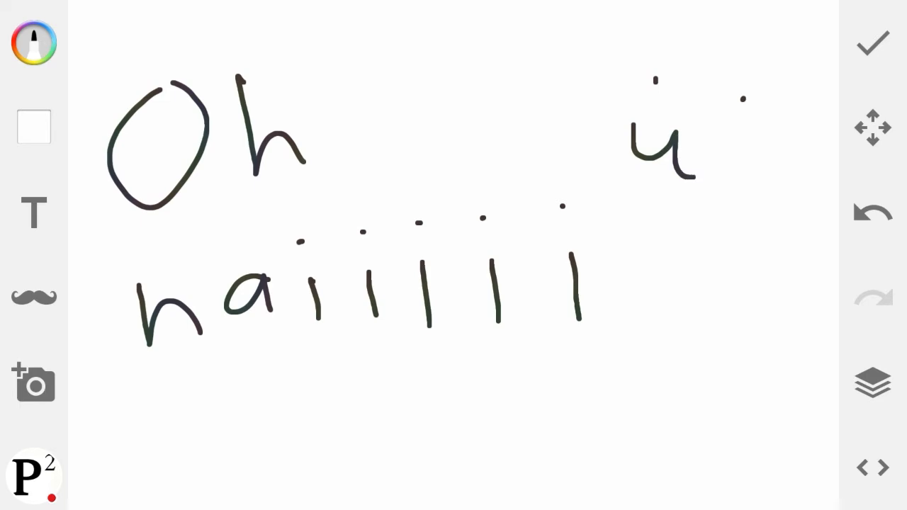
pyautogui.moveTo(696, 180); pyautogui.dragTo(718, 149)
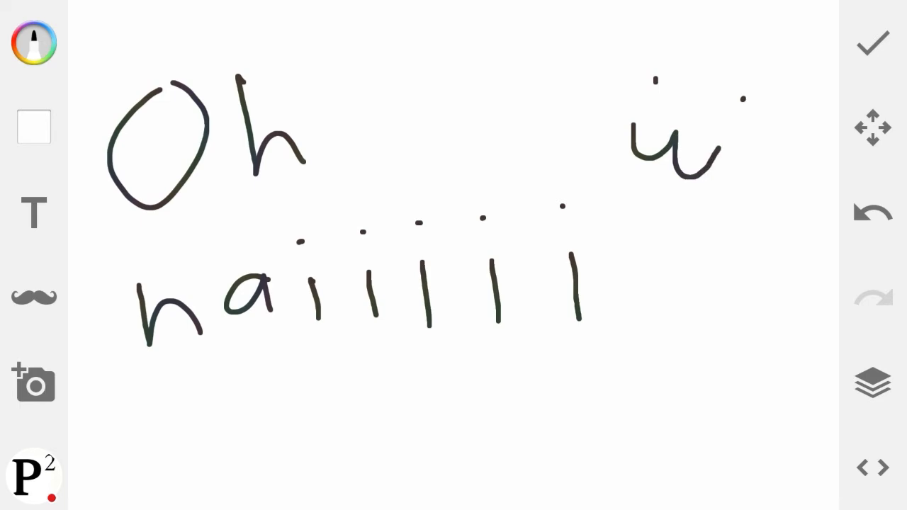
# Draw two squinting eyes and a dot nose below 'naiiiii'.
pyautogui.moveTo(184, 404); pyautogui.dragTo(227, 436)
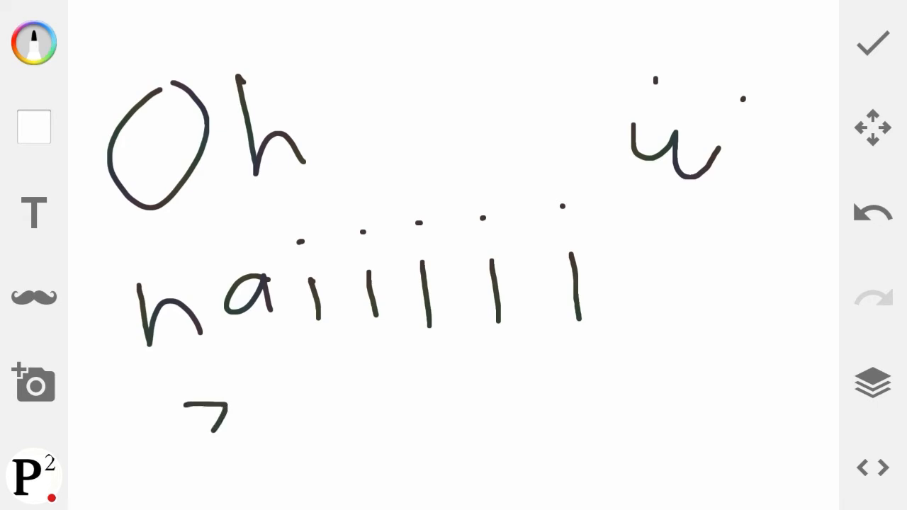
pyautogui.moveTo(312, 372); pyautogui.dragTo(301, 418)
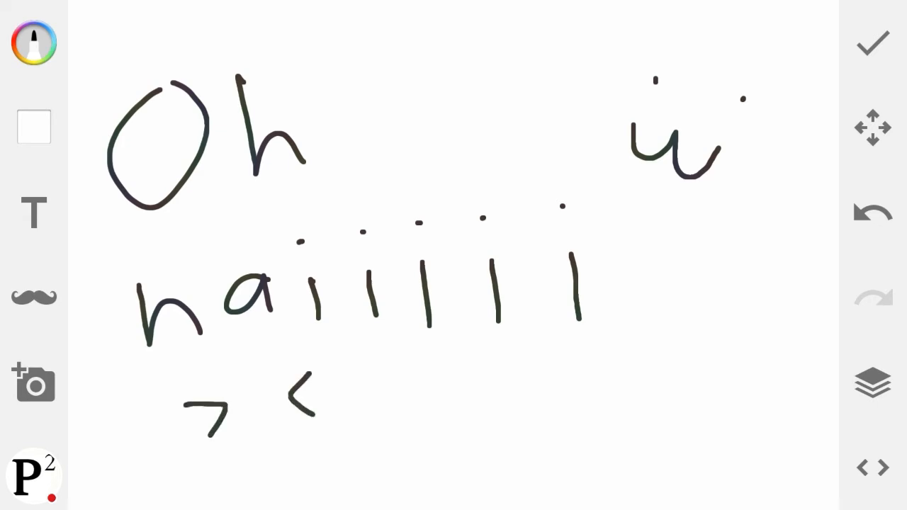
pyautogui.click(251, 443)
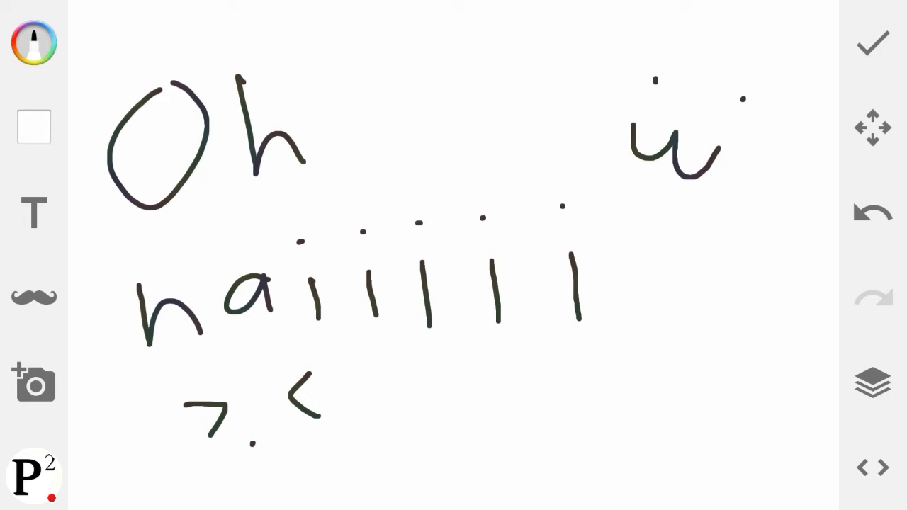
# Draw a small mouth on the face and extend the shape beside it rightward.
pyautogui.moveTo(255, 436); pyautogui.dragTo(283, 453)
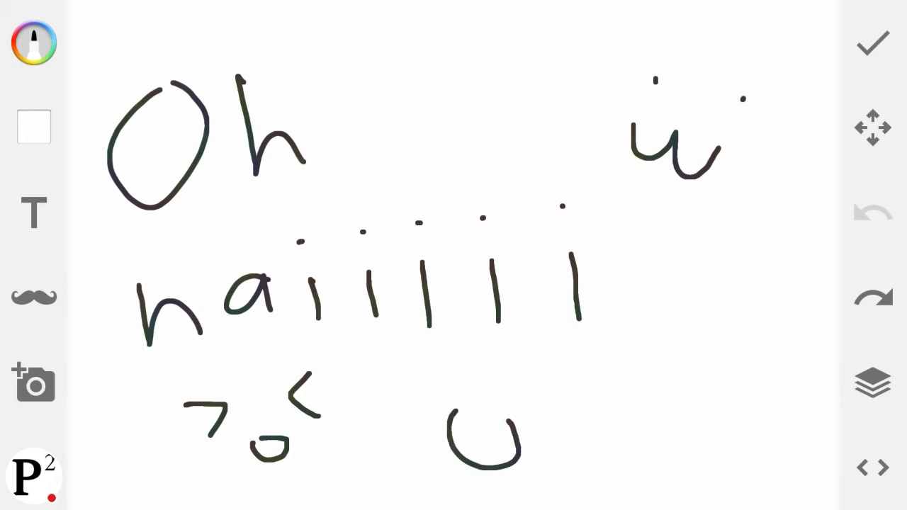
pyautogui.moveTo(511, 418); pyautogui.dragTo(588, 413)
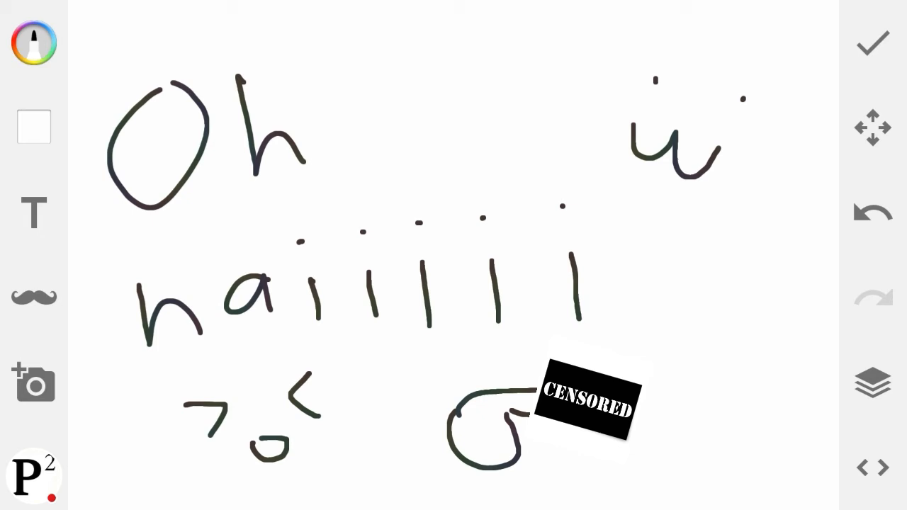
# Pen 'P²' after 'Oh', 'wuz' beneath it, and more strokes to the right.
pyautogui.moveTo(626, 312); pyautogui.dragTo(656, 343)
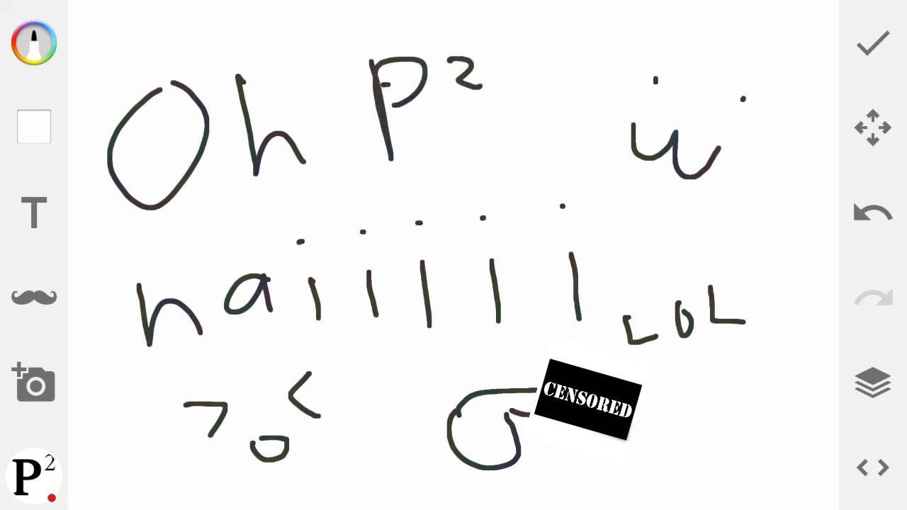
pyautogui.moveTo(422, 131); pyautogui.dragTo(432, 148)
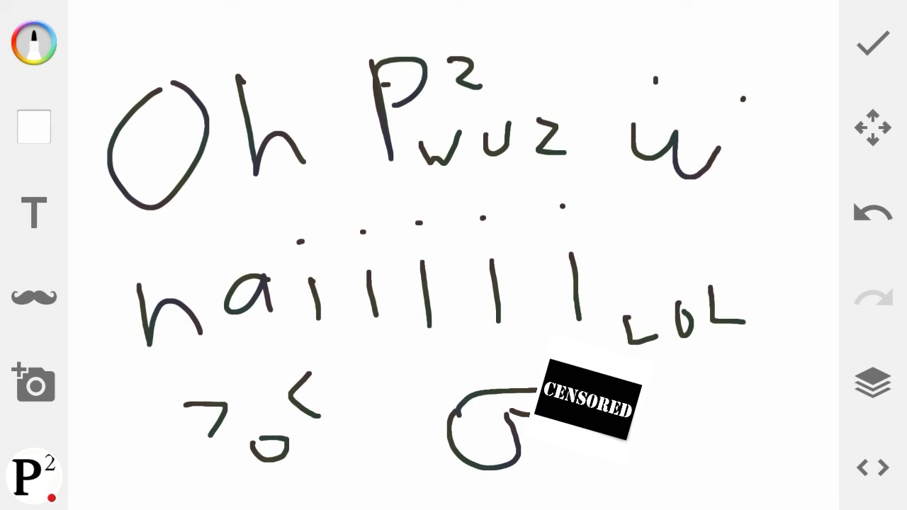
pyautogui.moveTo(581, 163); pyautogui.dragTo(634, 237)
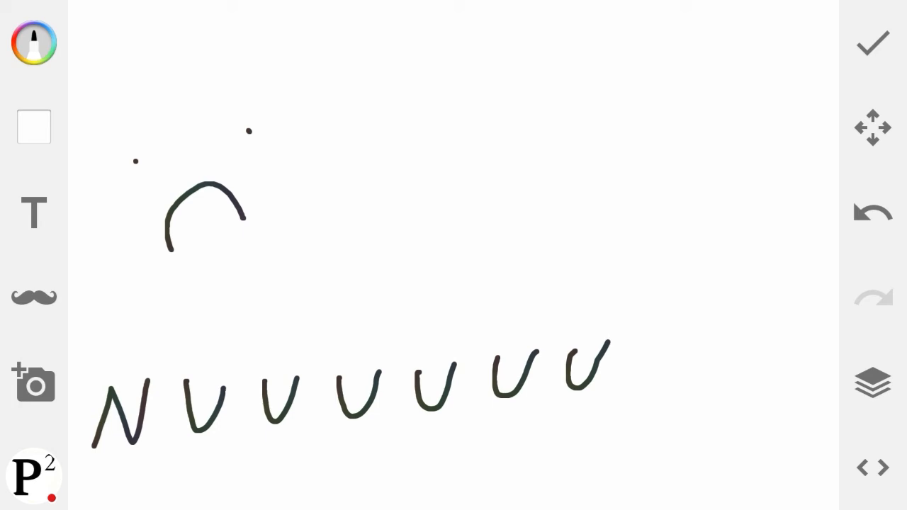
# Add an exclamation mark after the 'NUUUUUU' scrawl.
pyautogui.moveTo(648, 322); pyautogui.dragTo(651, 386)
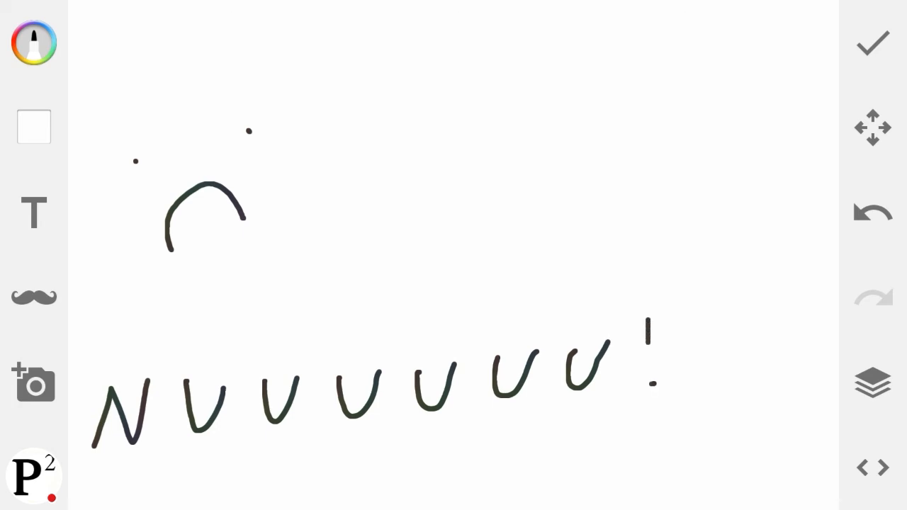
pyautogui.moveTo(695, 305); pyautogui.dragTo(695, 372)
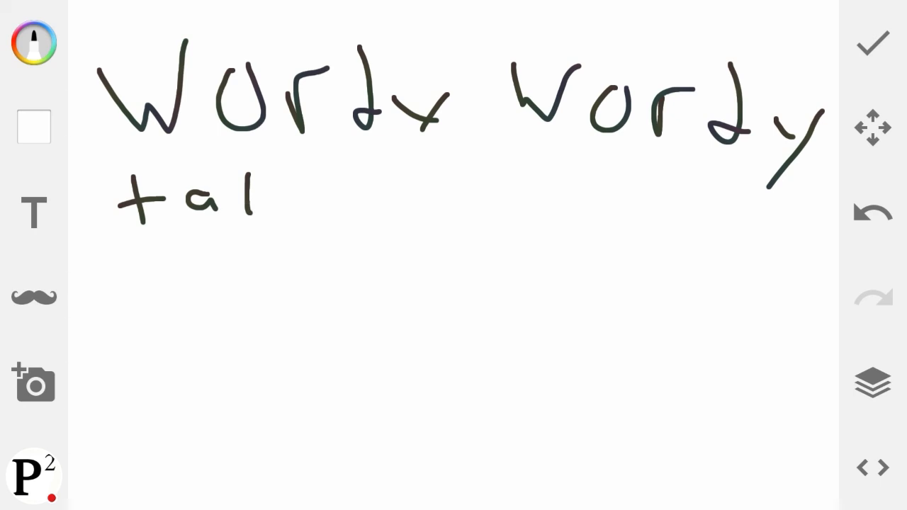
# Handwrite 'talky talky' under 'wordy wordy', finishing its last letter.
pyautogui.moveTo(291, 170); pyautogui.dragTo(411, 205)
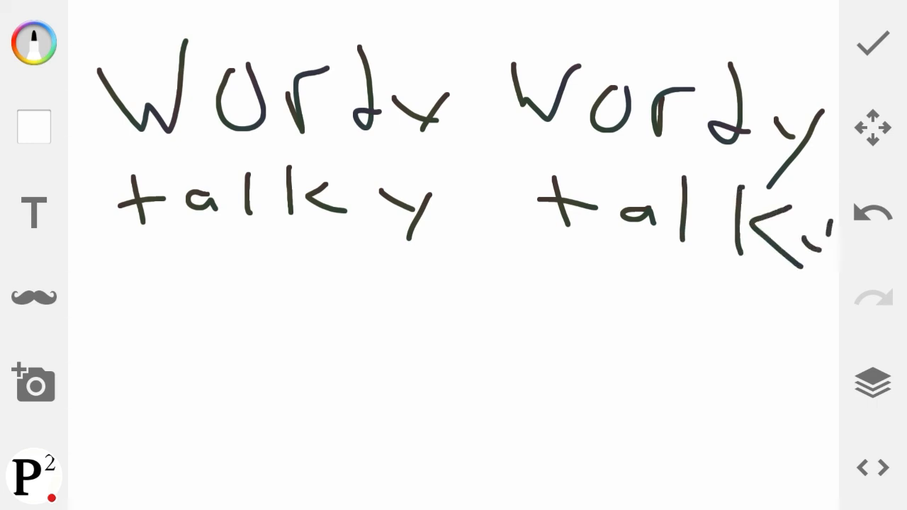
pyautogui.moveTo(823, 234); pyautogui.dragTo(815, 305)
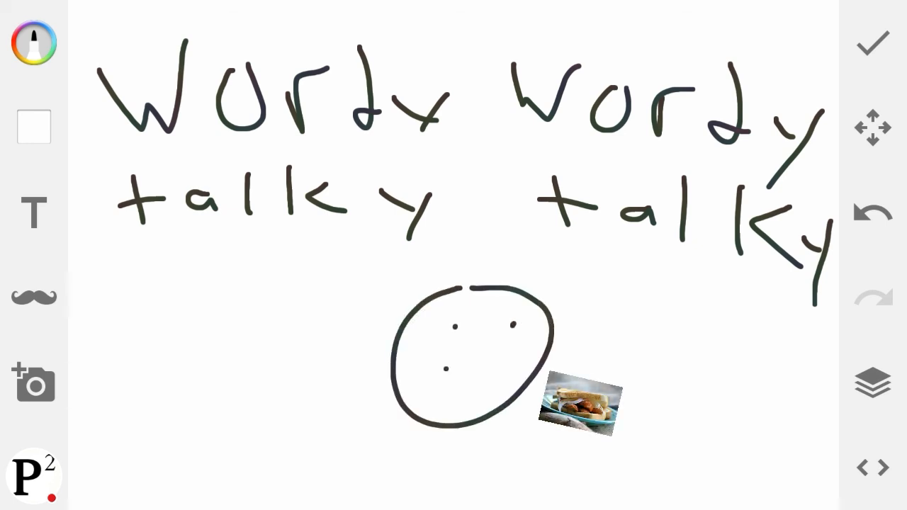
# Draw a flat mouth line inside the round face and a neck line below.
pyautogui.moveTo(443, 368); pyautogui.dragTo(514, 367)
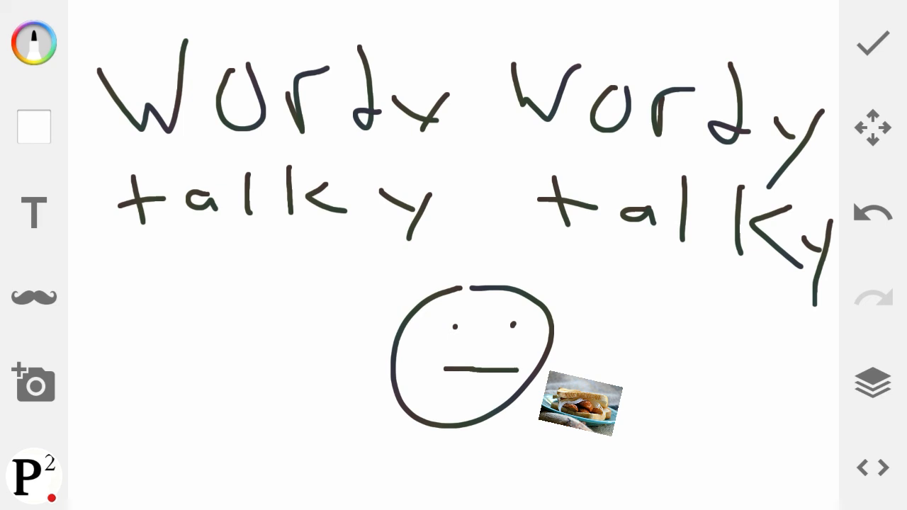
pyautogui.moveTo(468, 429); pyautogui.dragTo(469, 503)
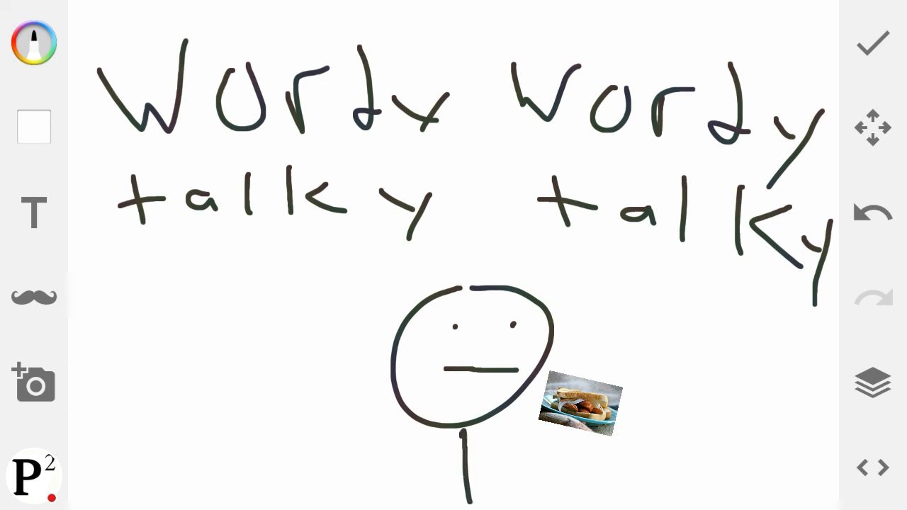